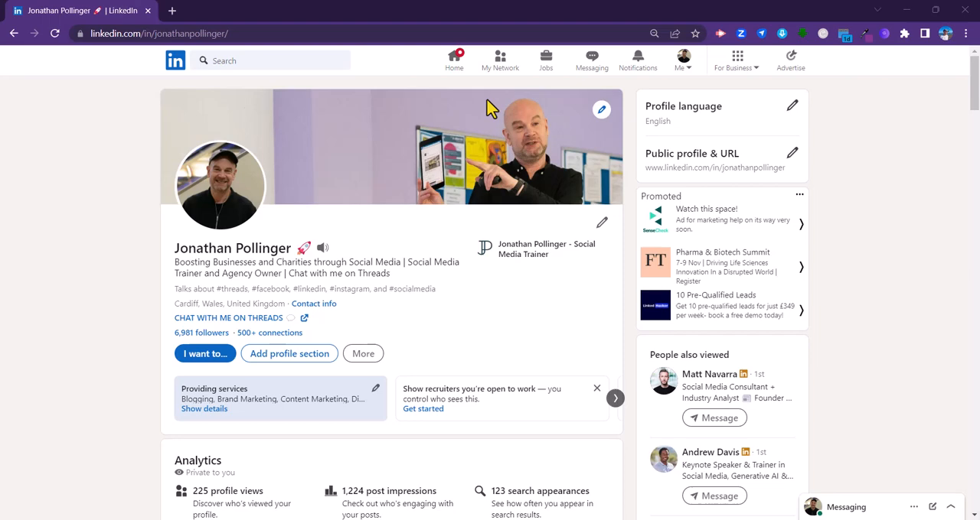
mouse_move(444, 92)
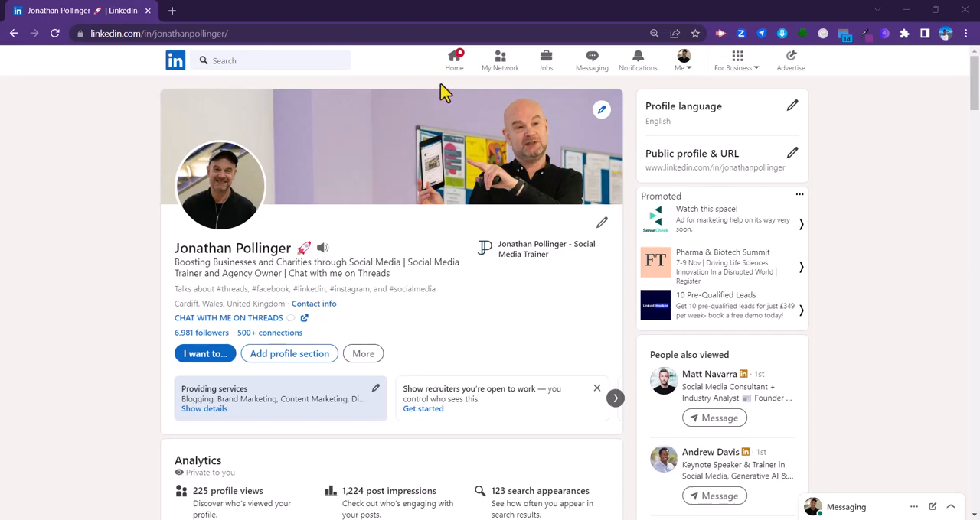
mouse_move(365, 61)
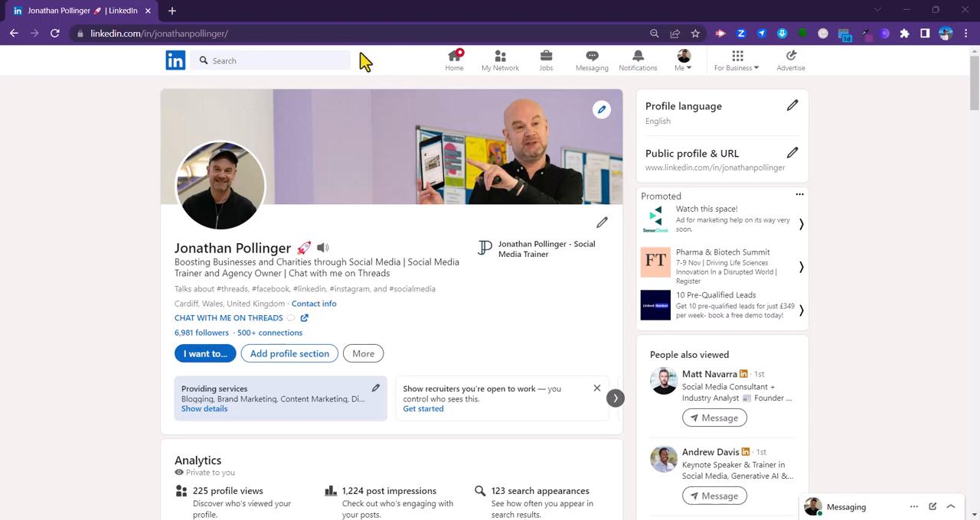
mouse_move(370, 166)
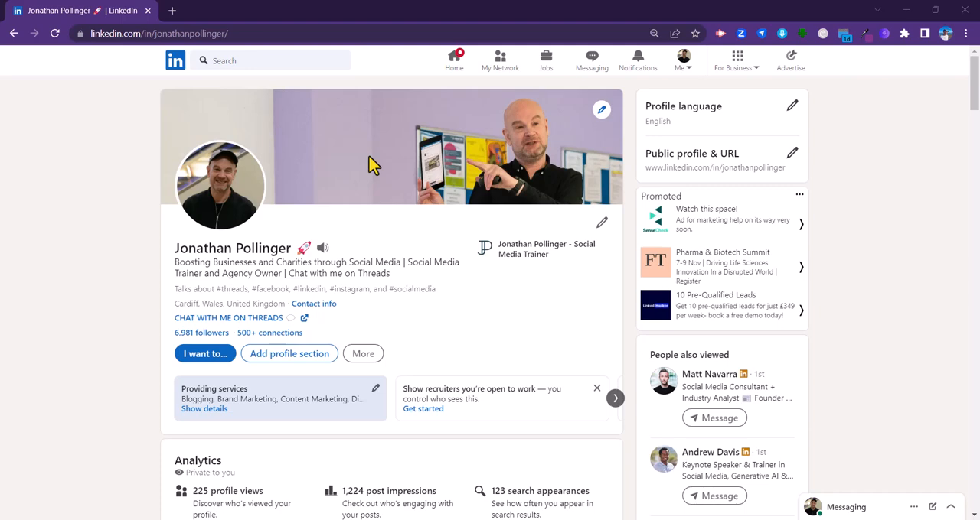
mouse_move(367, 163)
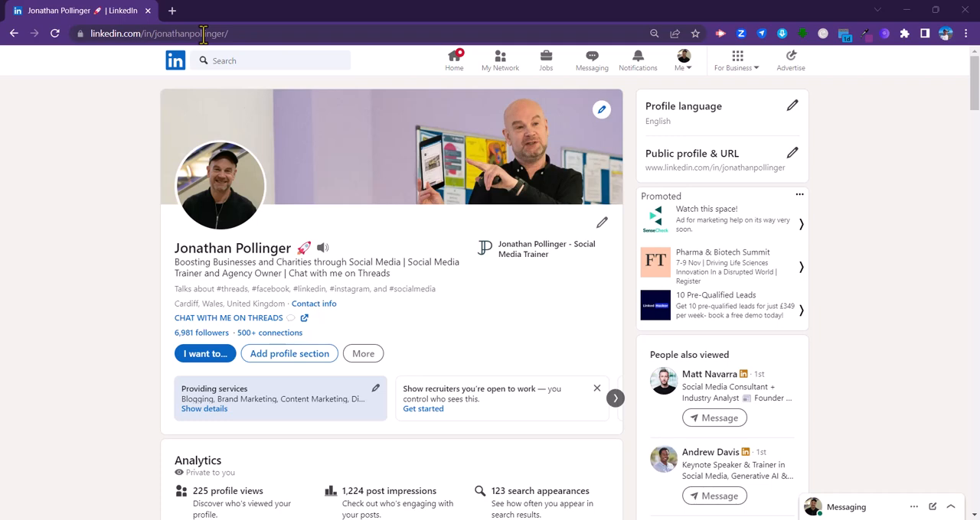
mouse_move(476, 151)
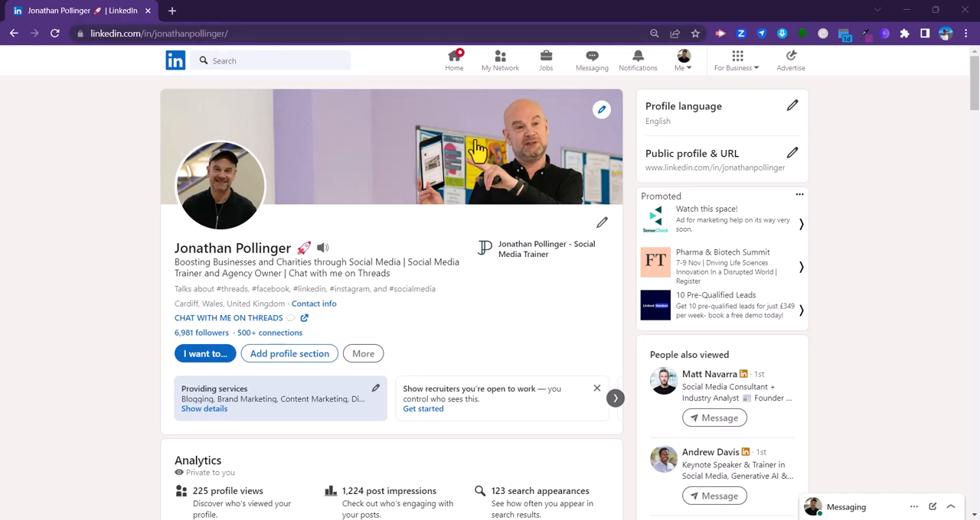
mouse_move(764, 169)
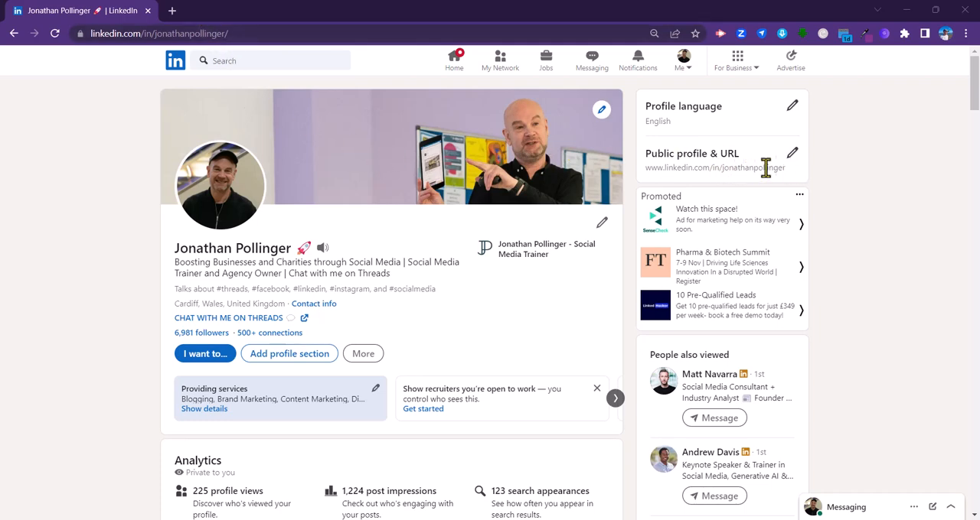
Save the custom public profile URL linkedin.com/in/jonathanpollinger in Public profile & URL settings
click(793, 153)
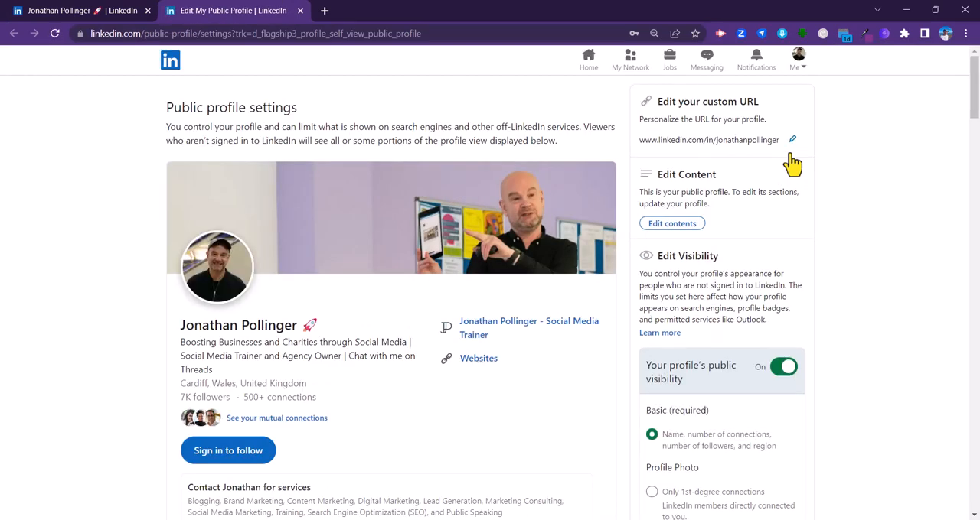
mouse_move(706, 119)
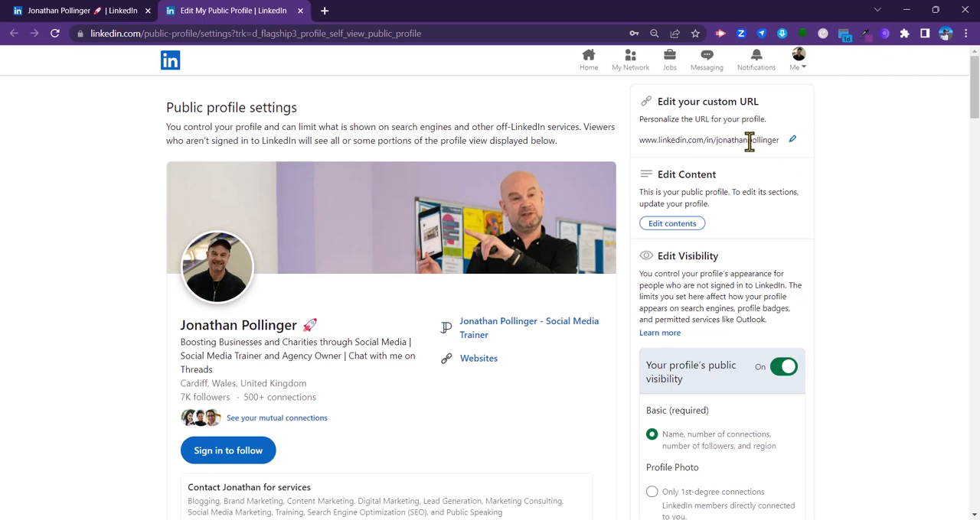
mouse_move(793, 141)
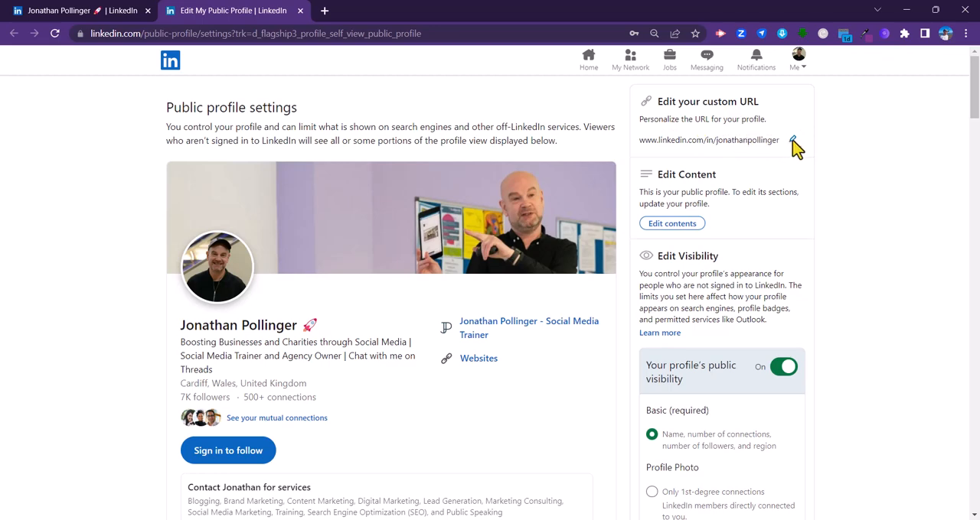
click(793, 144)
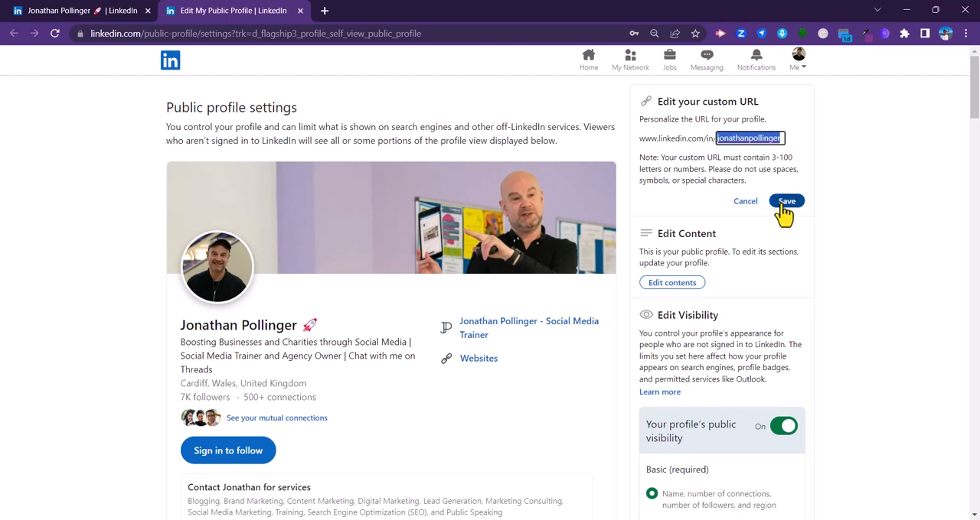
click(787, 201)
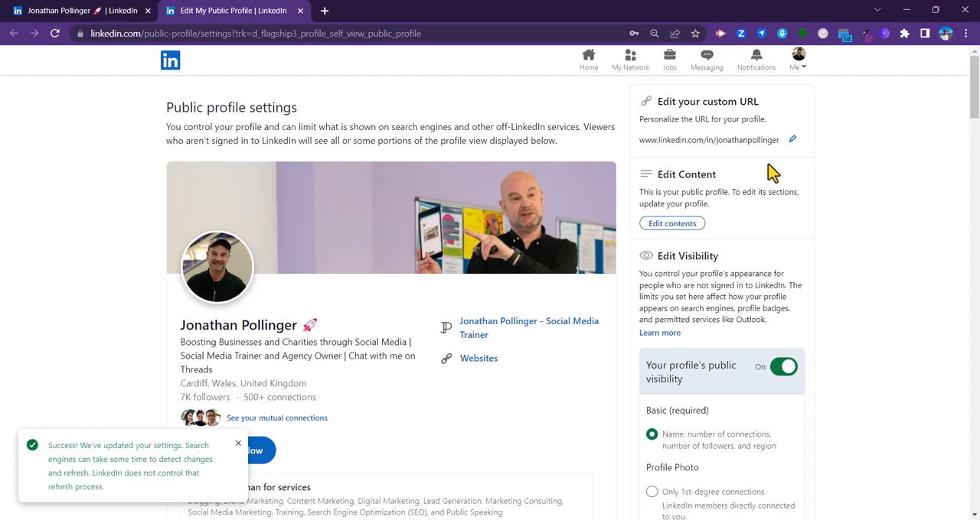
mouse_move(765, 162)
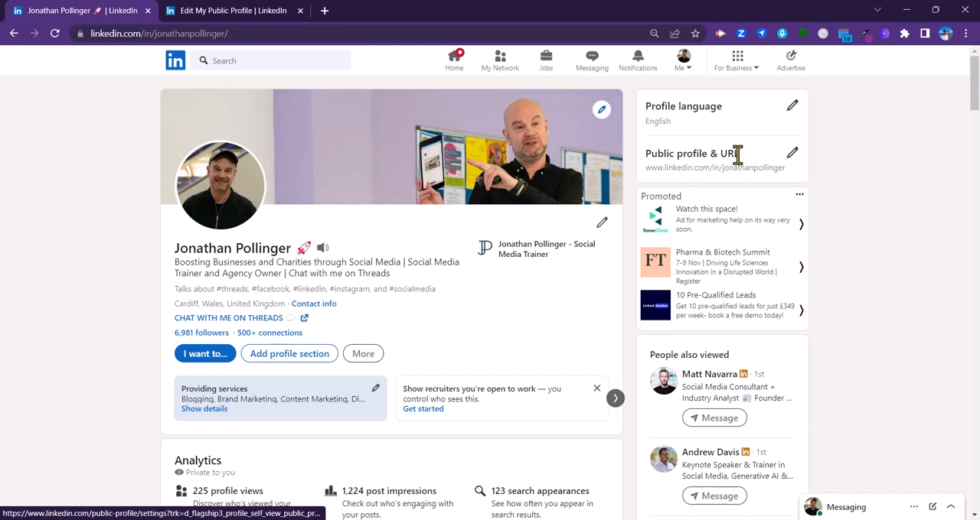
mouse_move(758, 166)
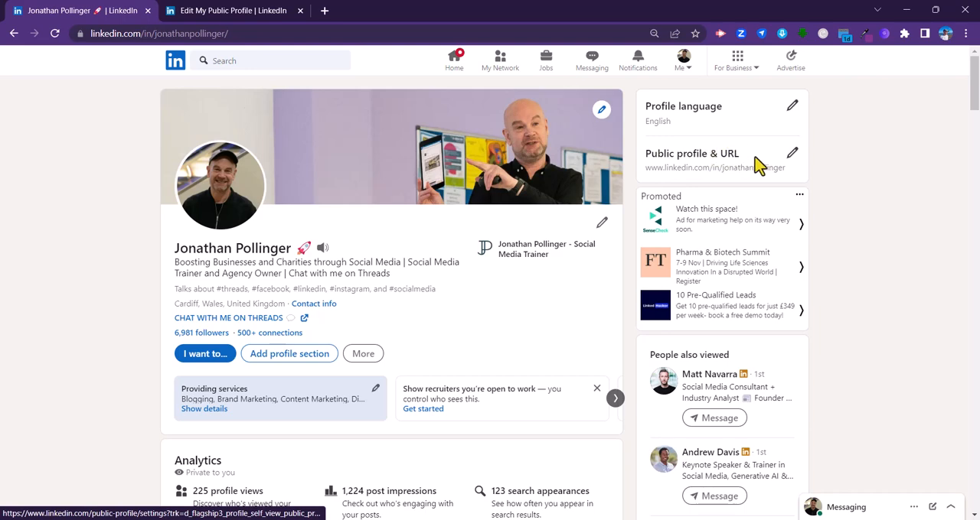
mouse_move(655, 187)
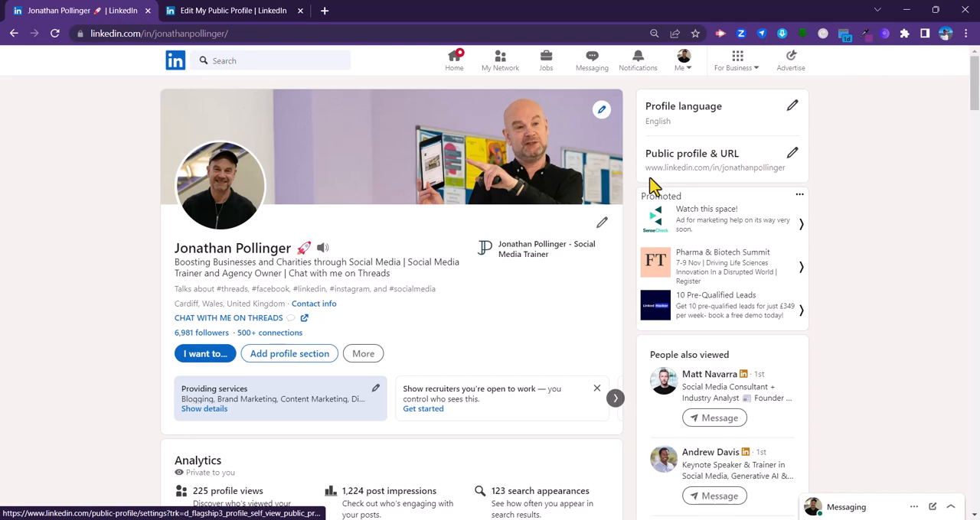
Reach public profile settings again through Contact info and its Profile URL link
click(312, 303)
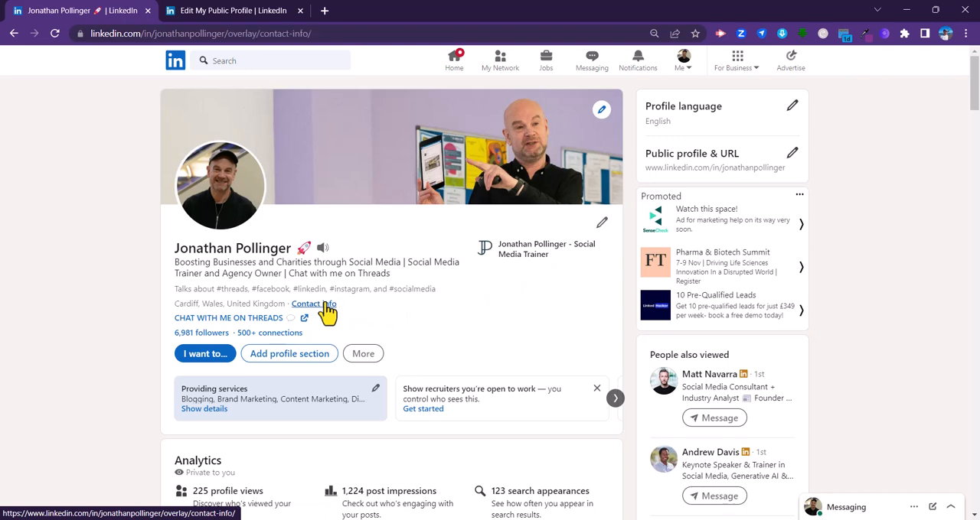
click(306, 303)
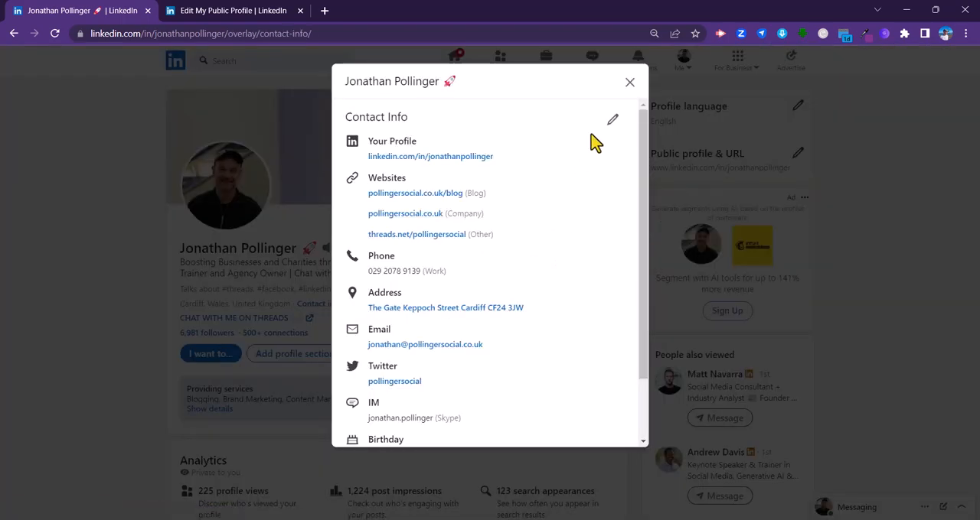
click(612, 119)
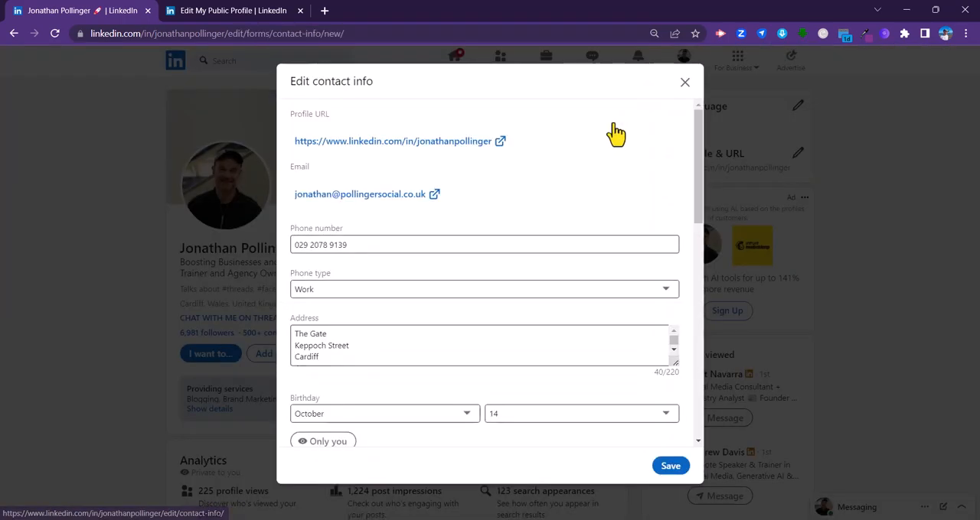
mouse_move(508, 138)
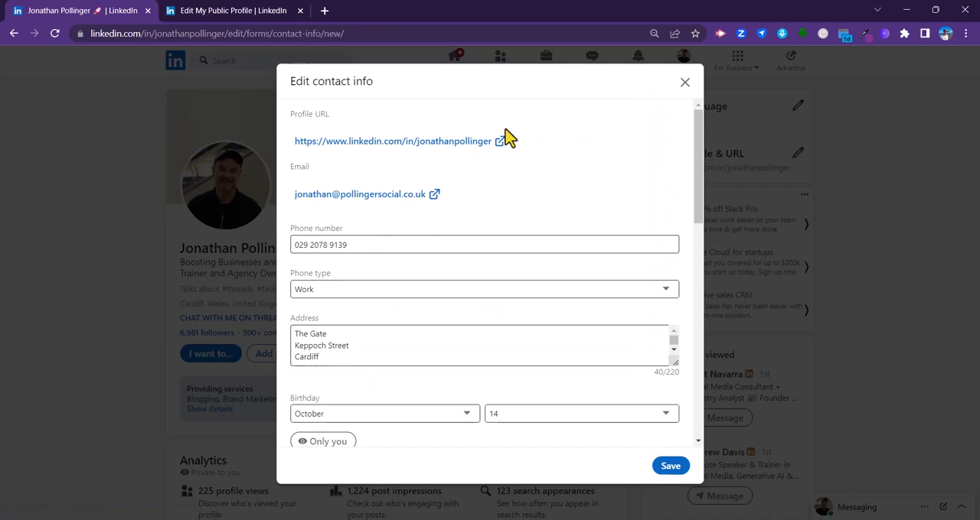
mouse_move(440, 147)
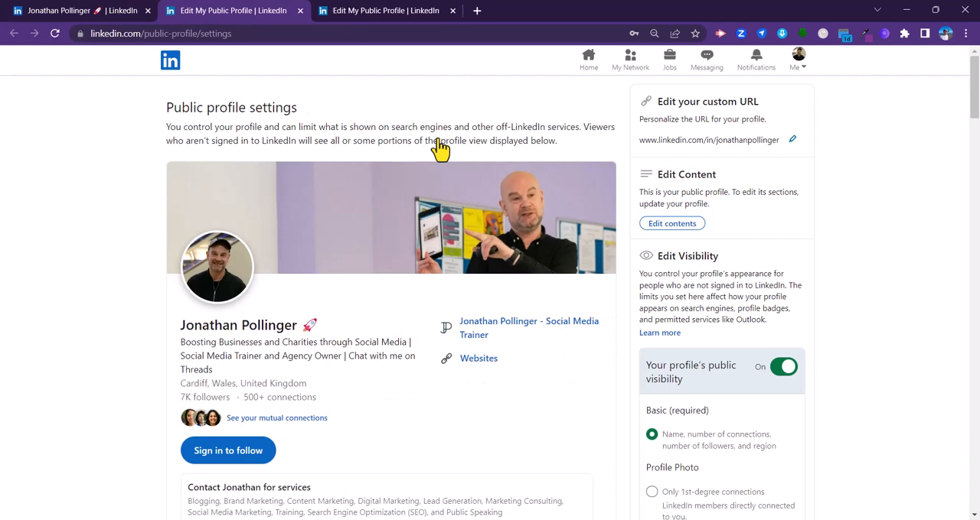
mouse_move(719, 115)
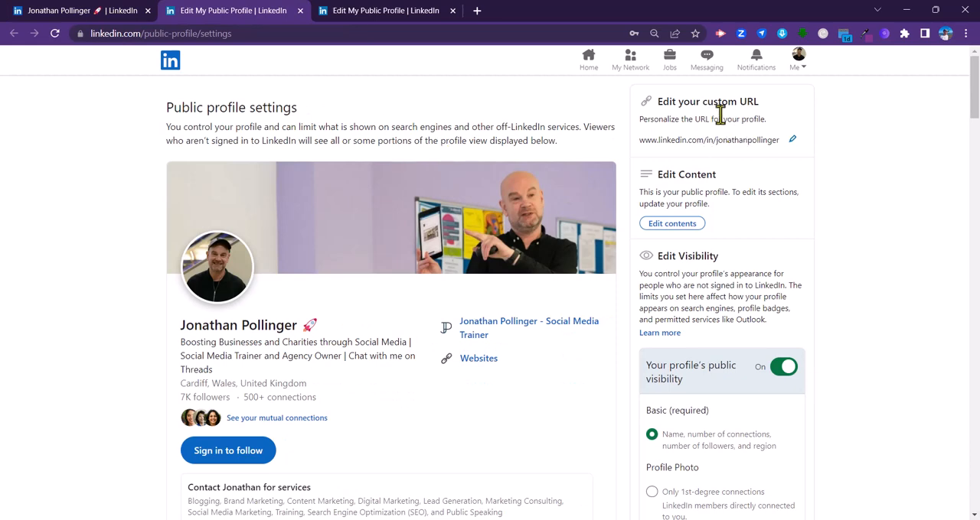
mouse_move(766, 121)
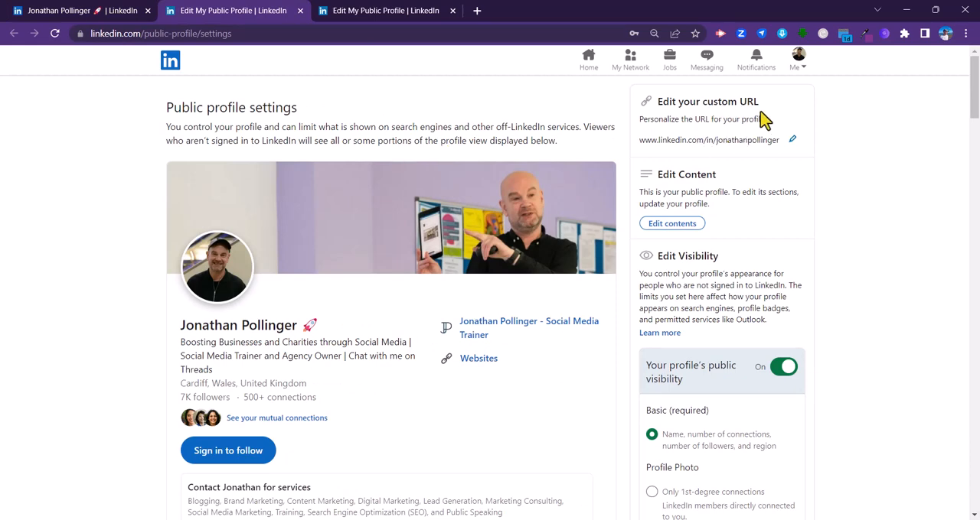